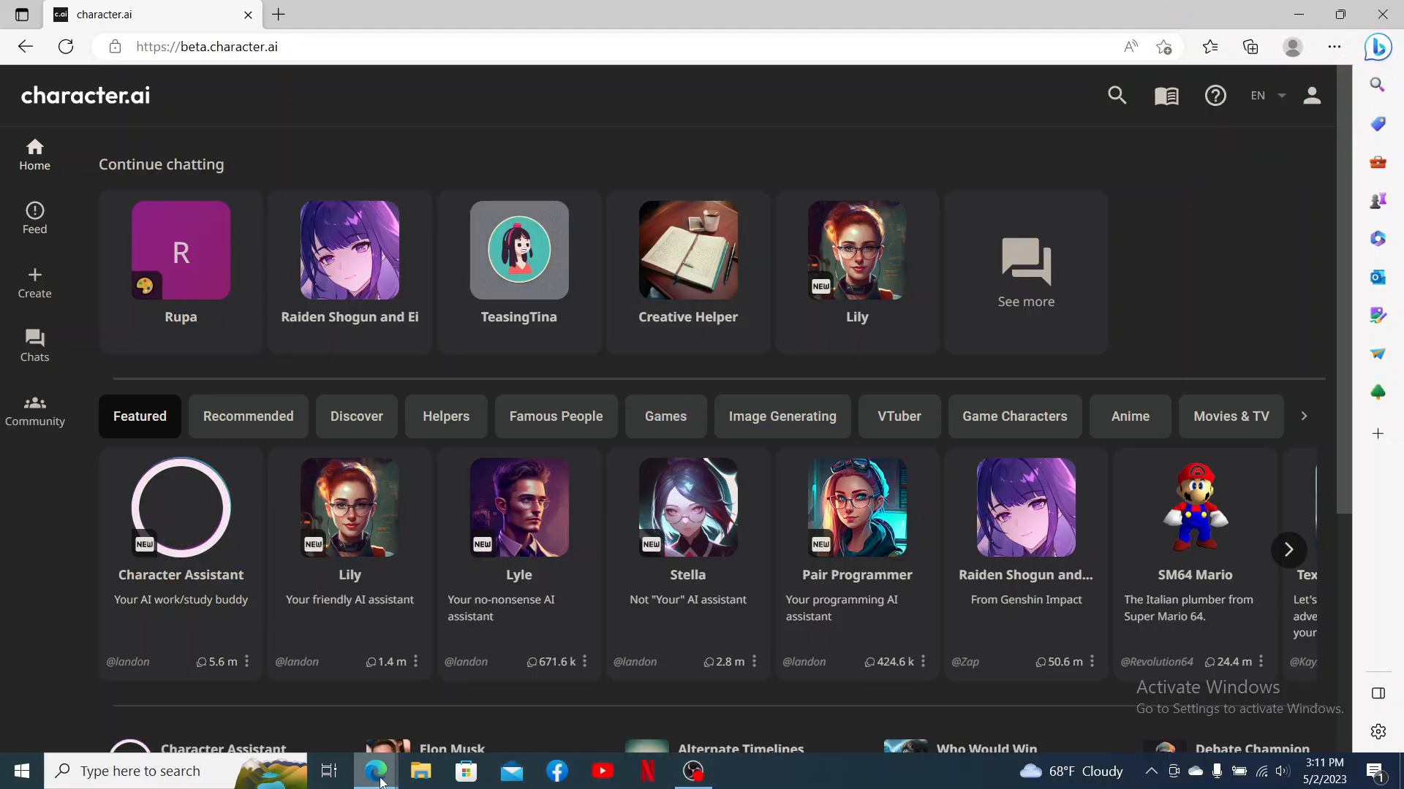
- Reload the Character.AI home page and open the chat with the Rupa character
click(207, 47)
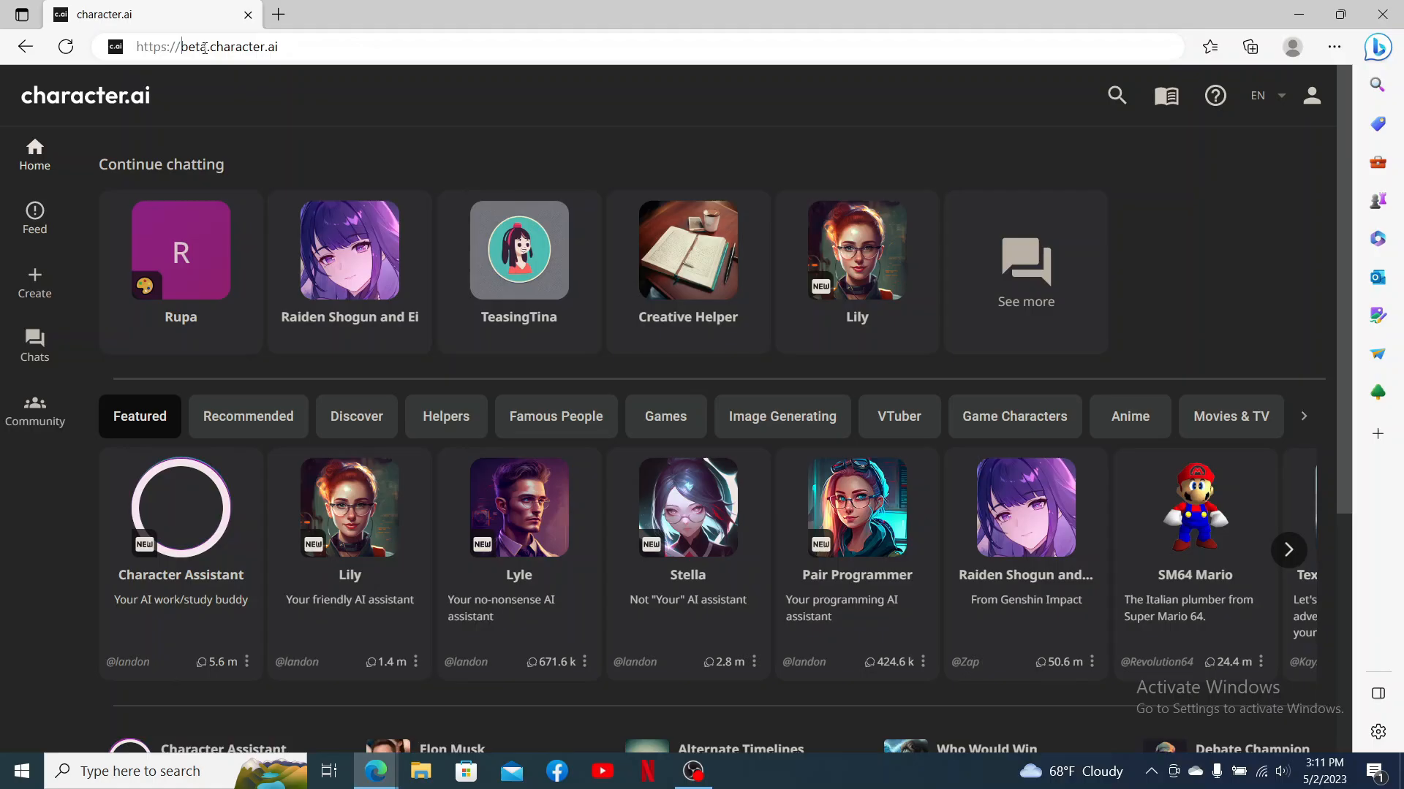
click(206, 46)
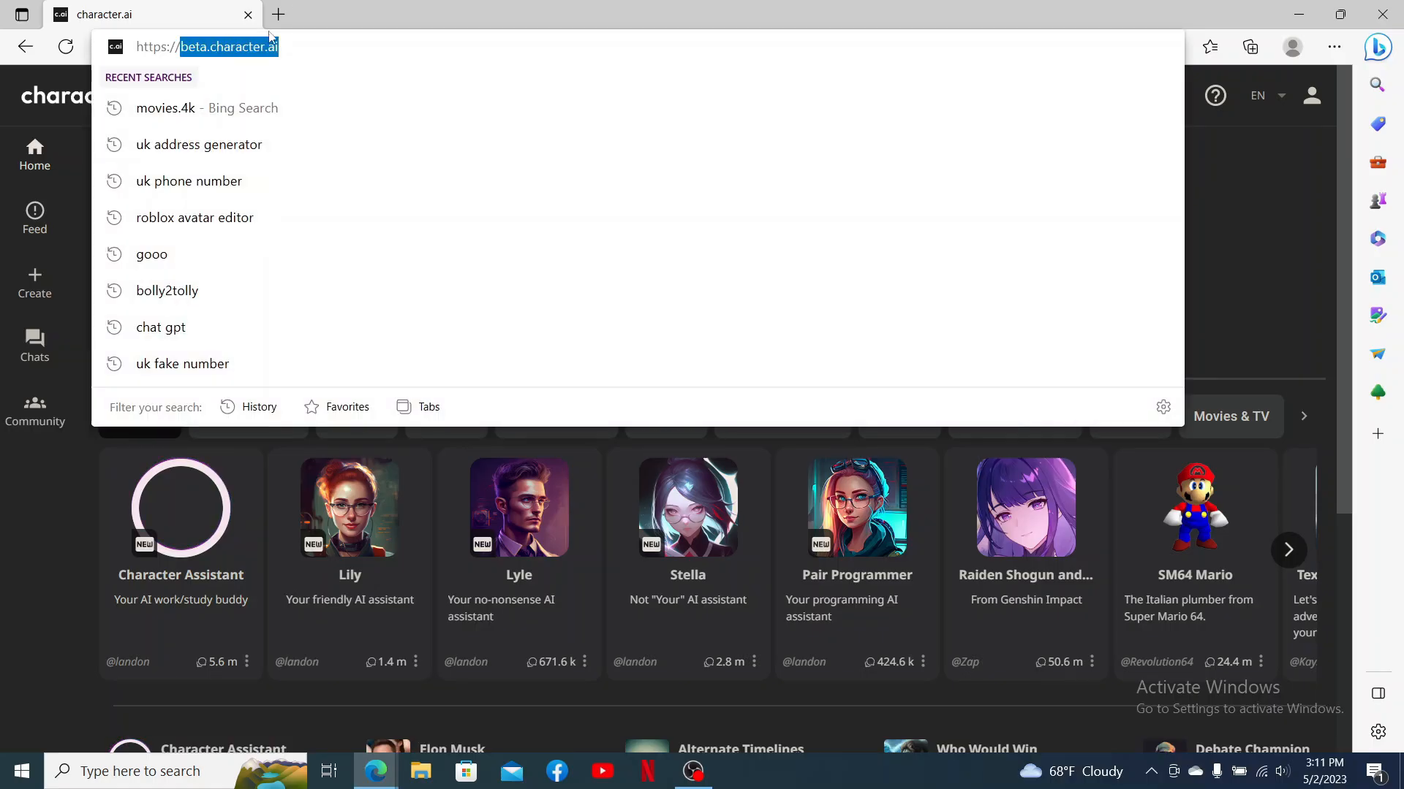
key(Return)
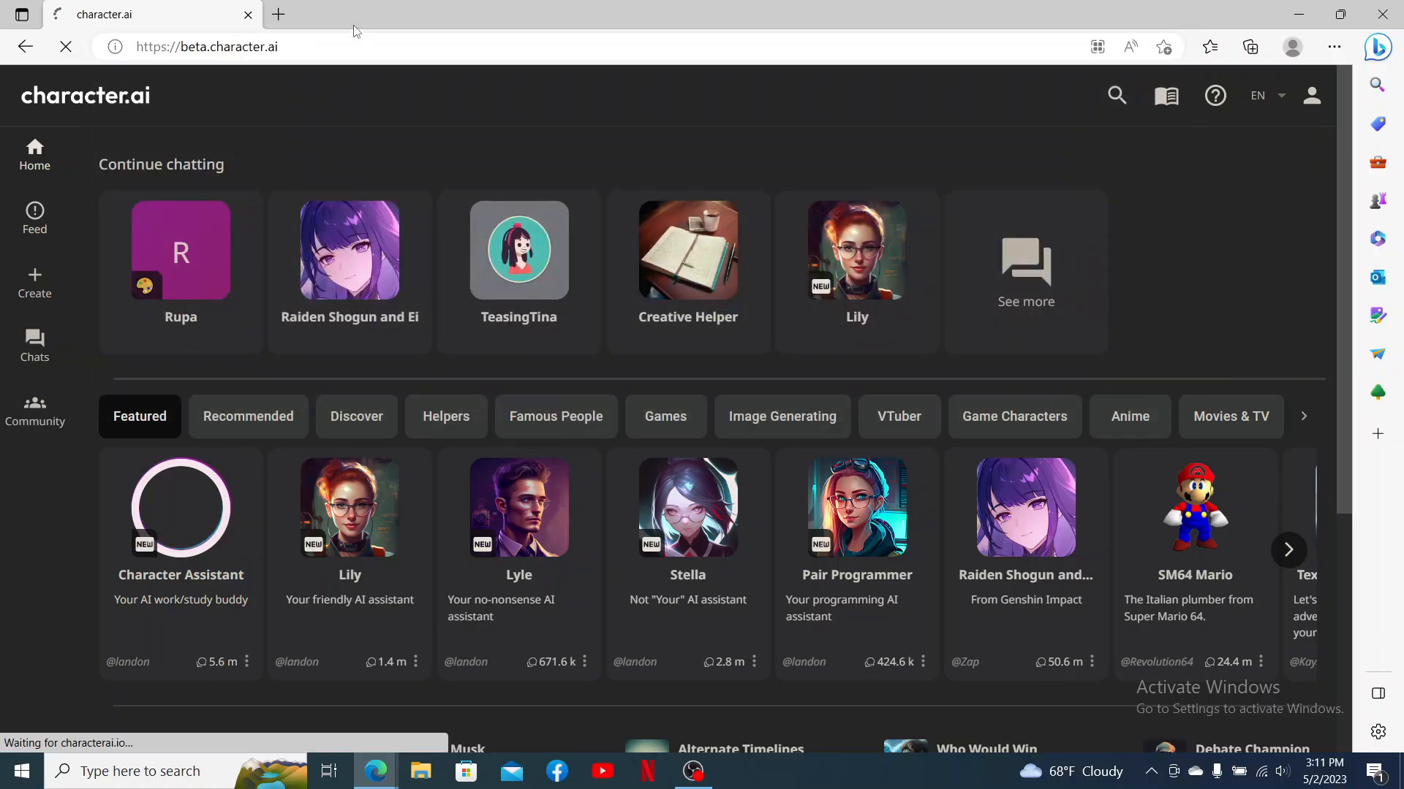
click(65, 47)
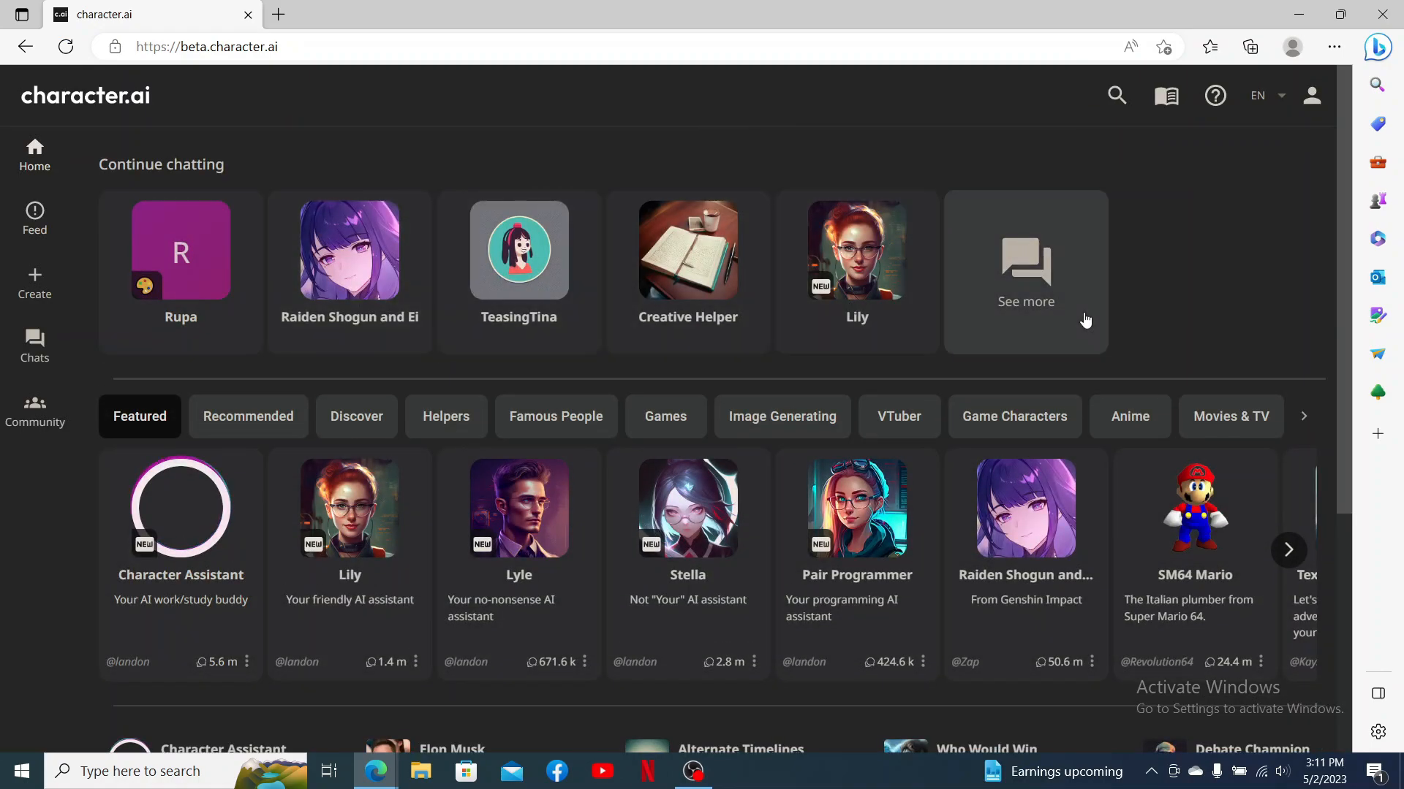
mouse_move(857, 317)
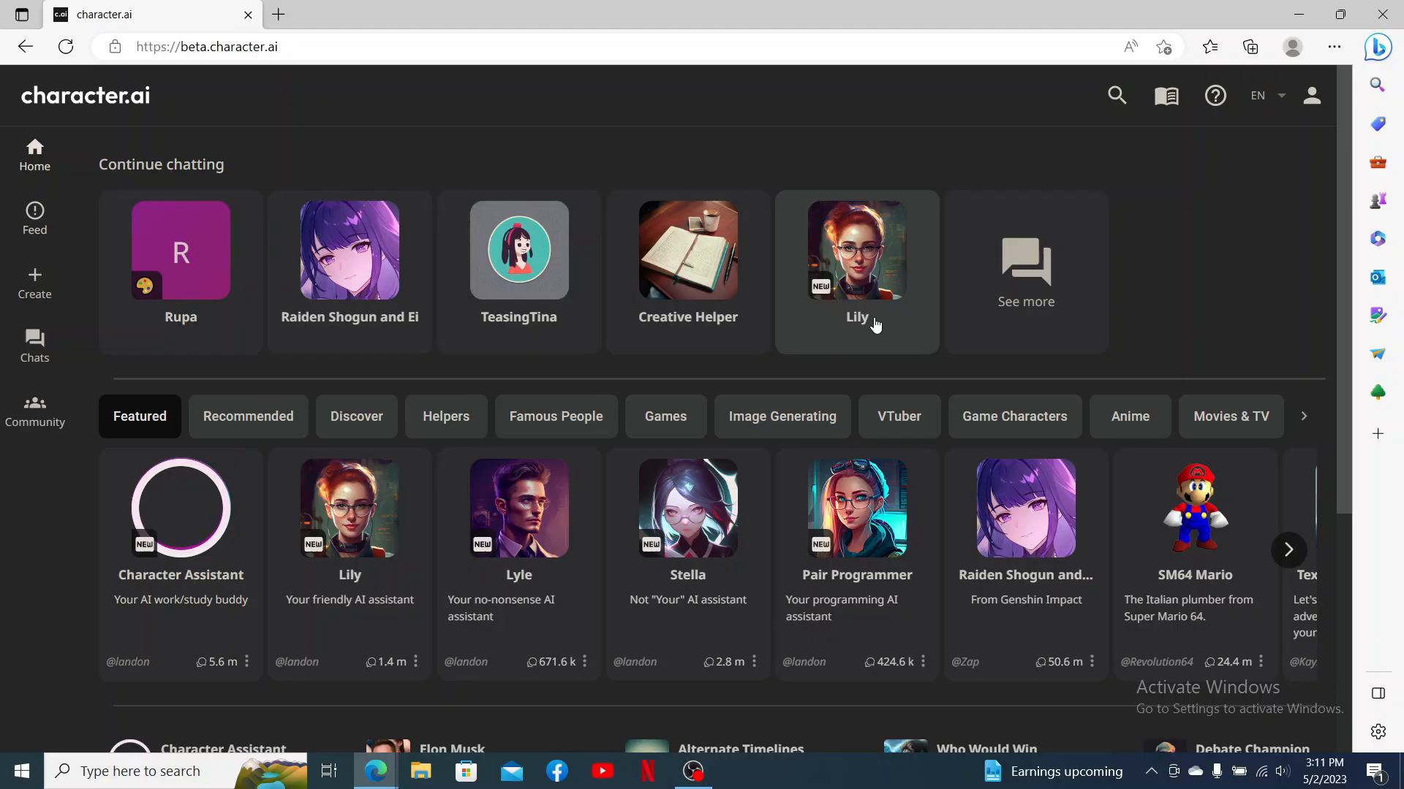
mouse_move(180, 260)
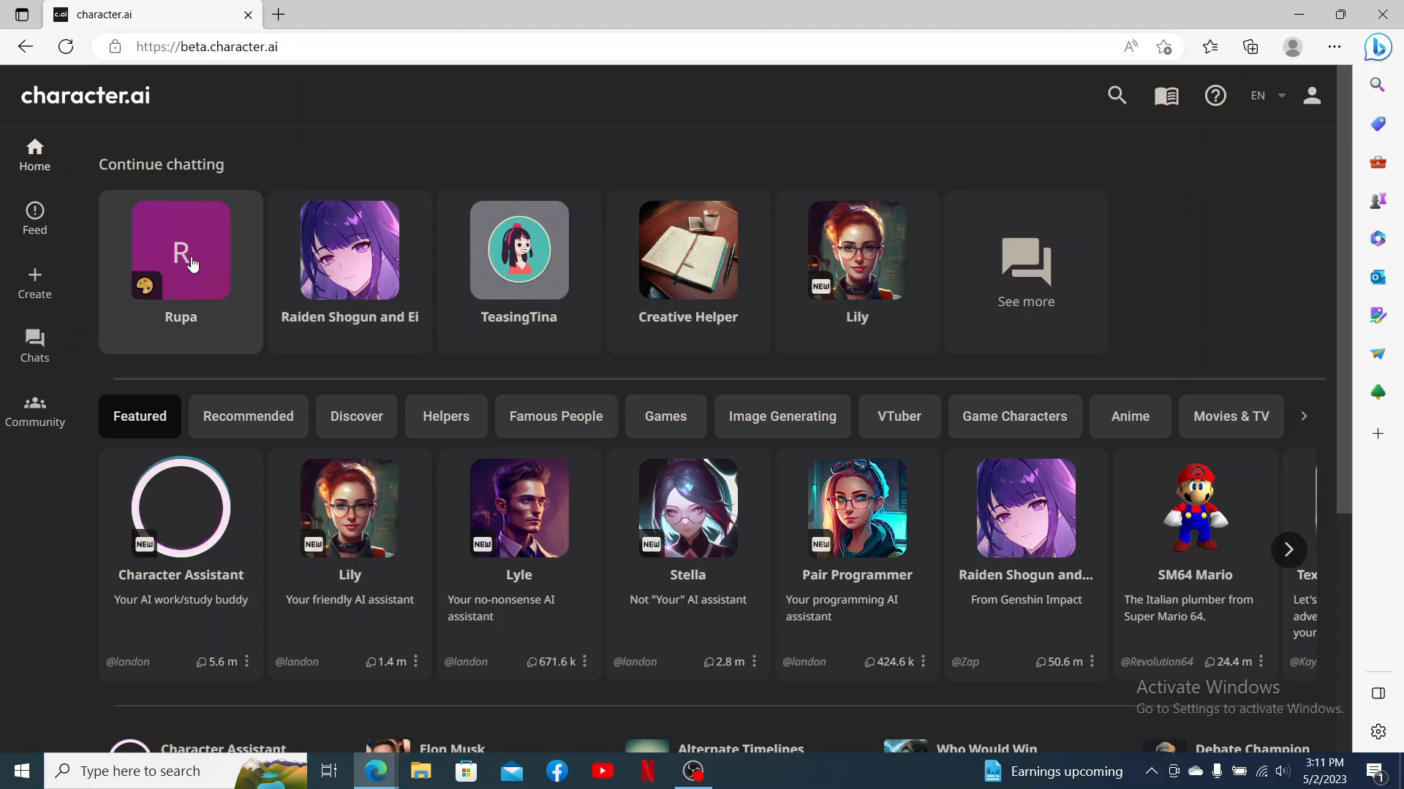
click(180, 251)
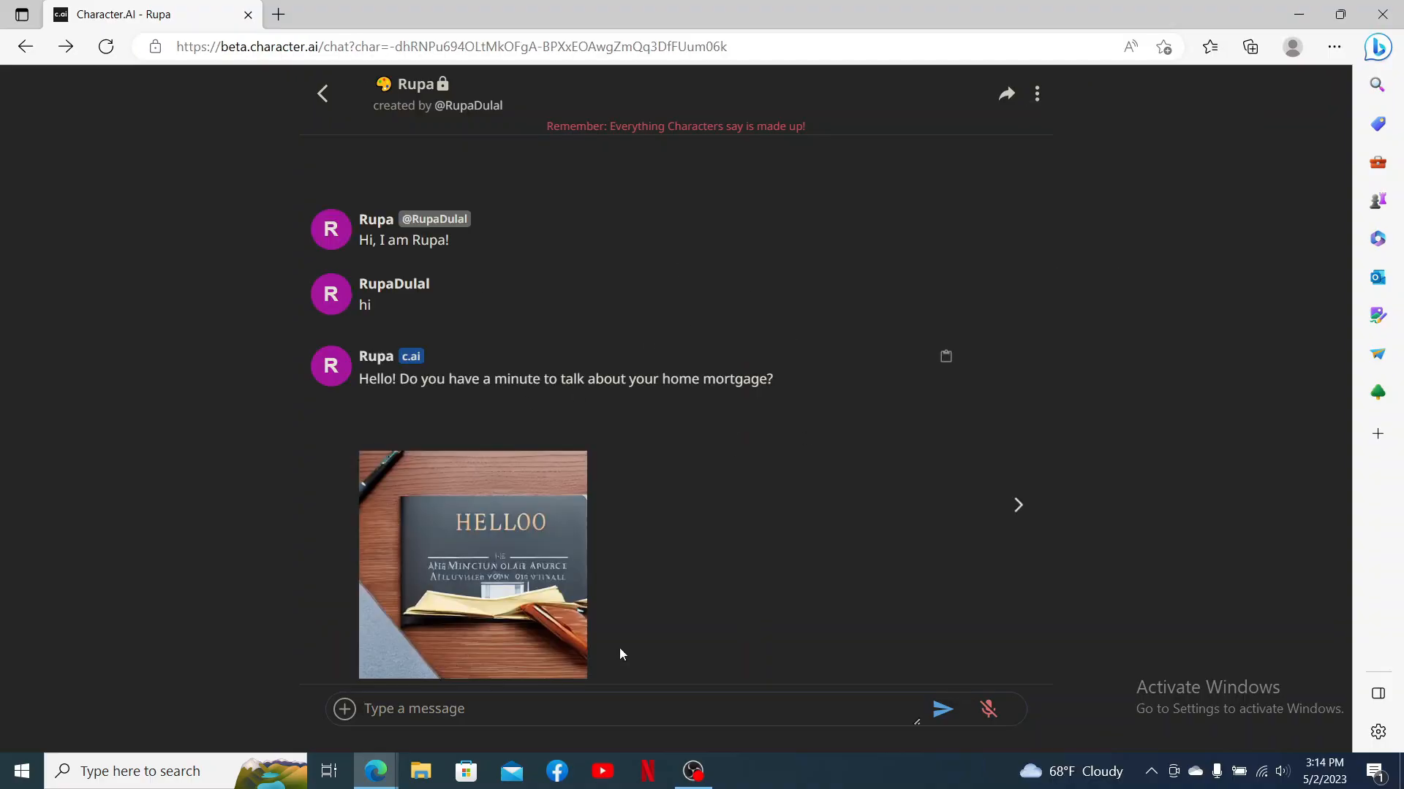
mouse_move(1040, 102)
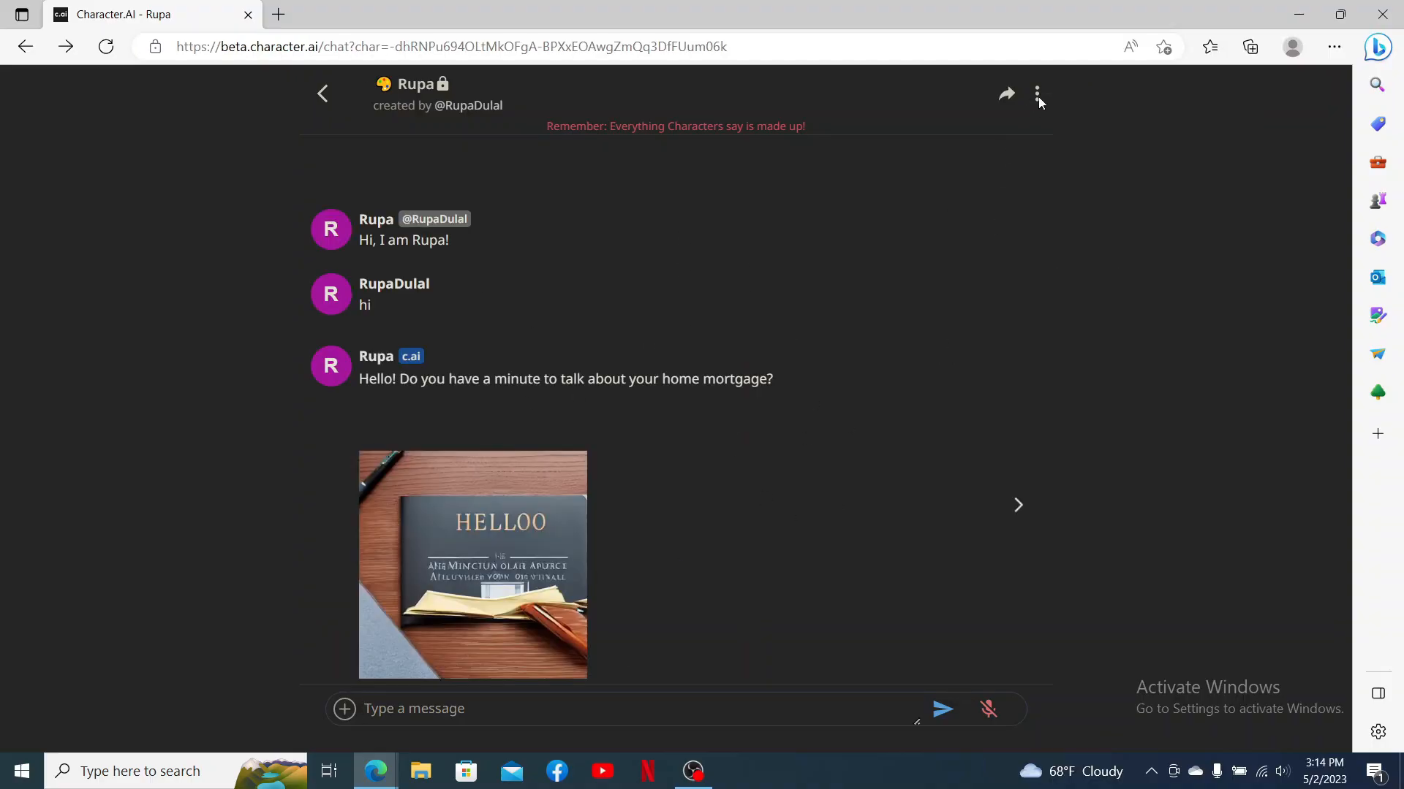
- Remove the 'hi' message and Rupa's mortgage reply, keeping only the greeting
click(1037, 93)
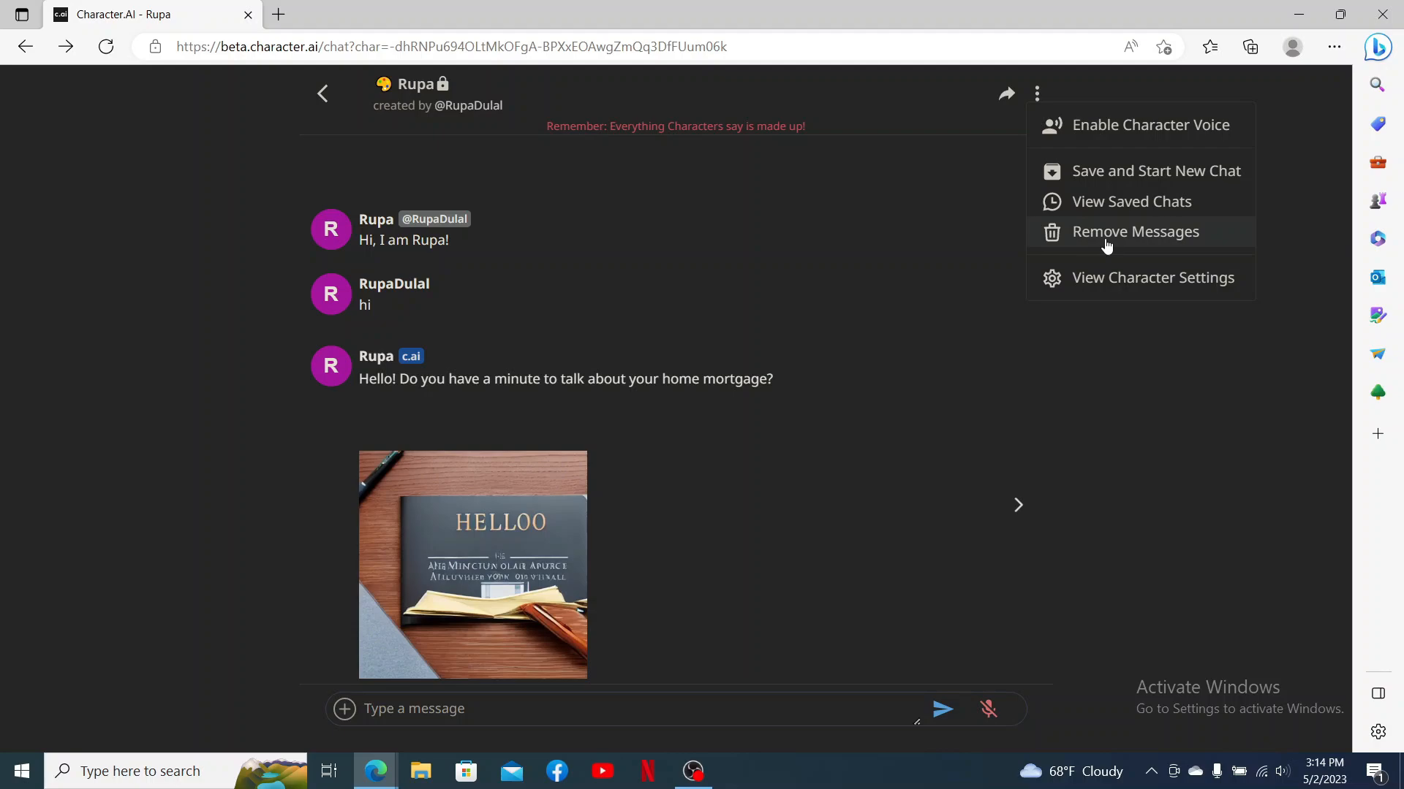
click(1135, 231)
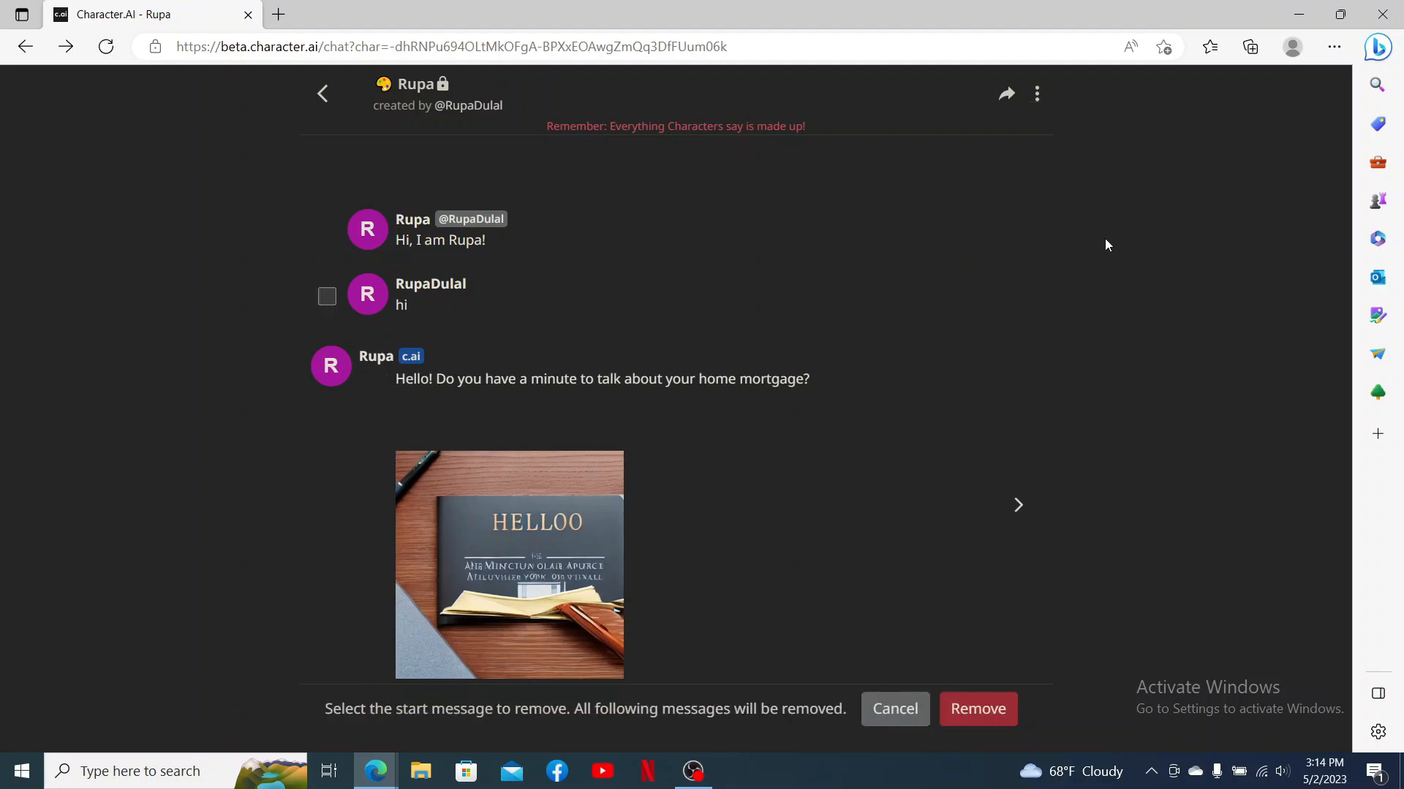
click(327, 296)
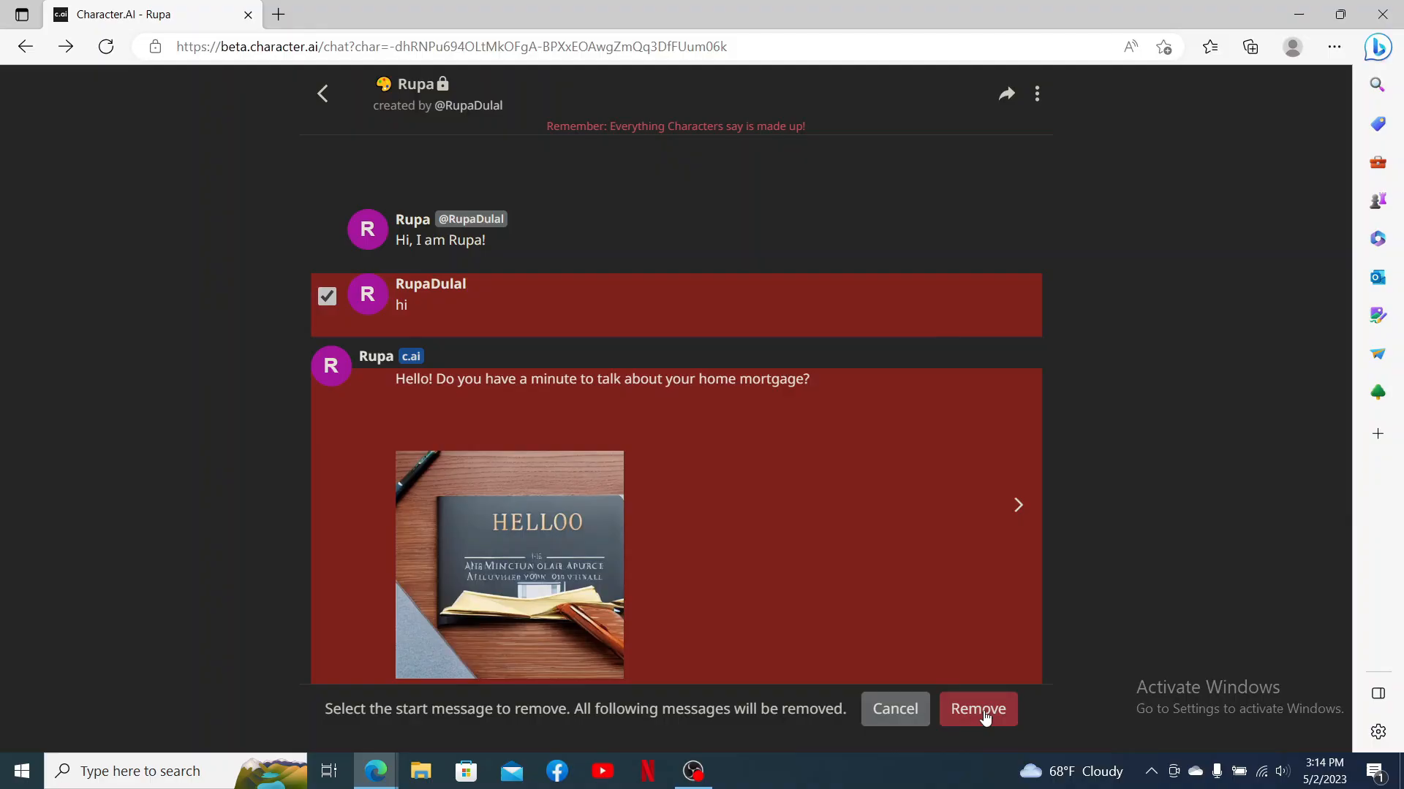
click(977, 709)
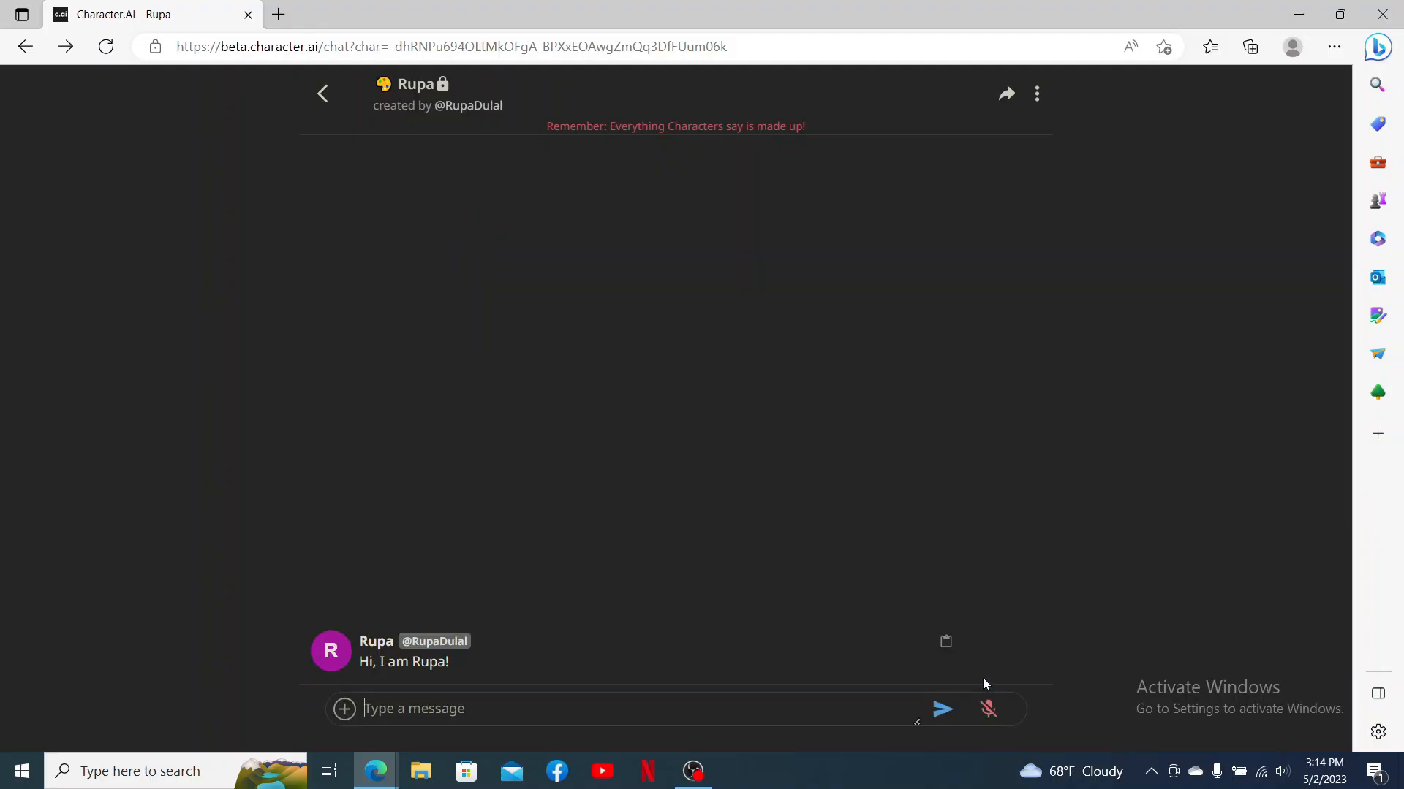
mouse_move(902, 233)
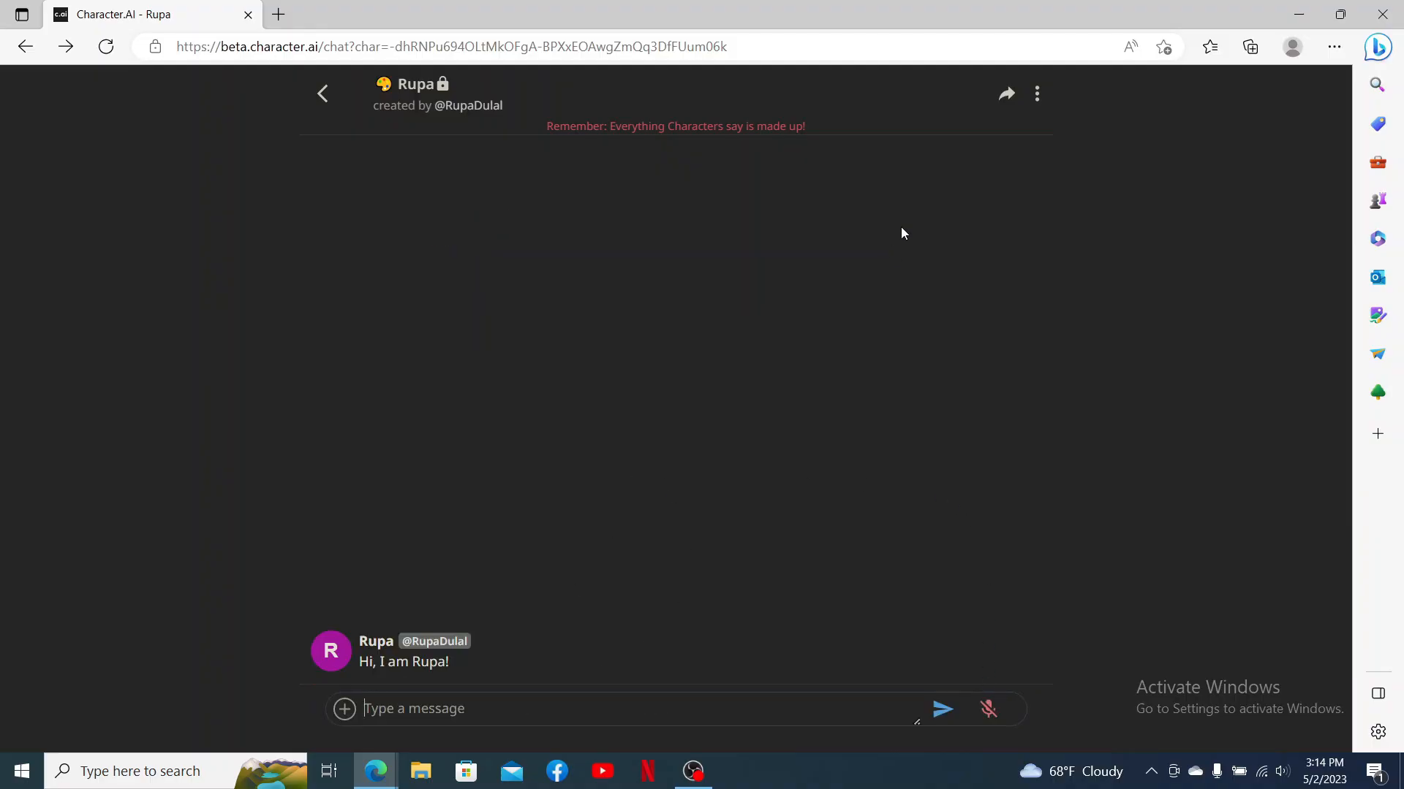
- Open Rupa's character settings and fill in the name 'music creators'
click(1036, 93)
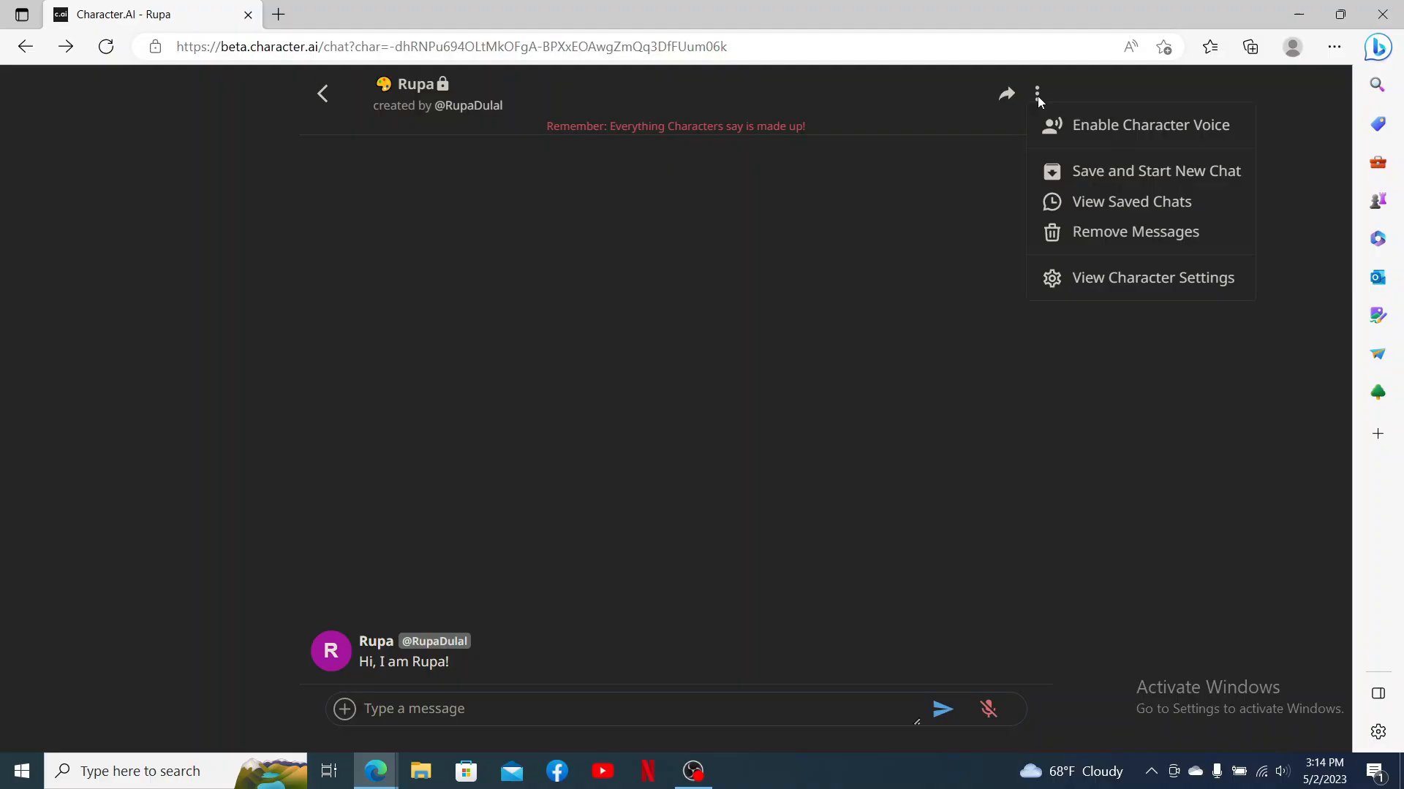
click(1153, 278)
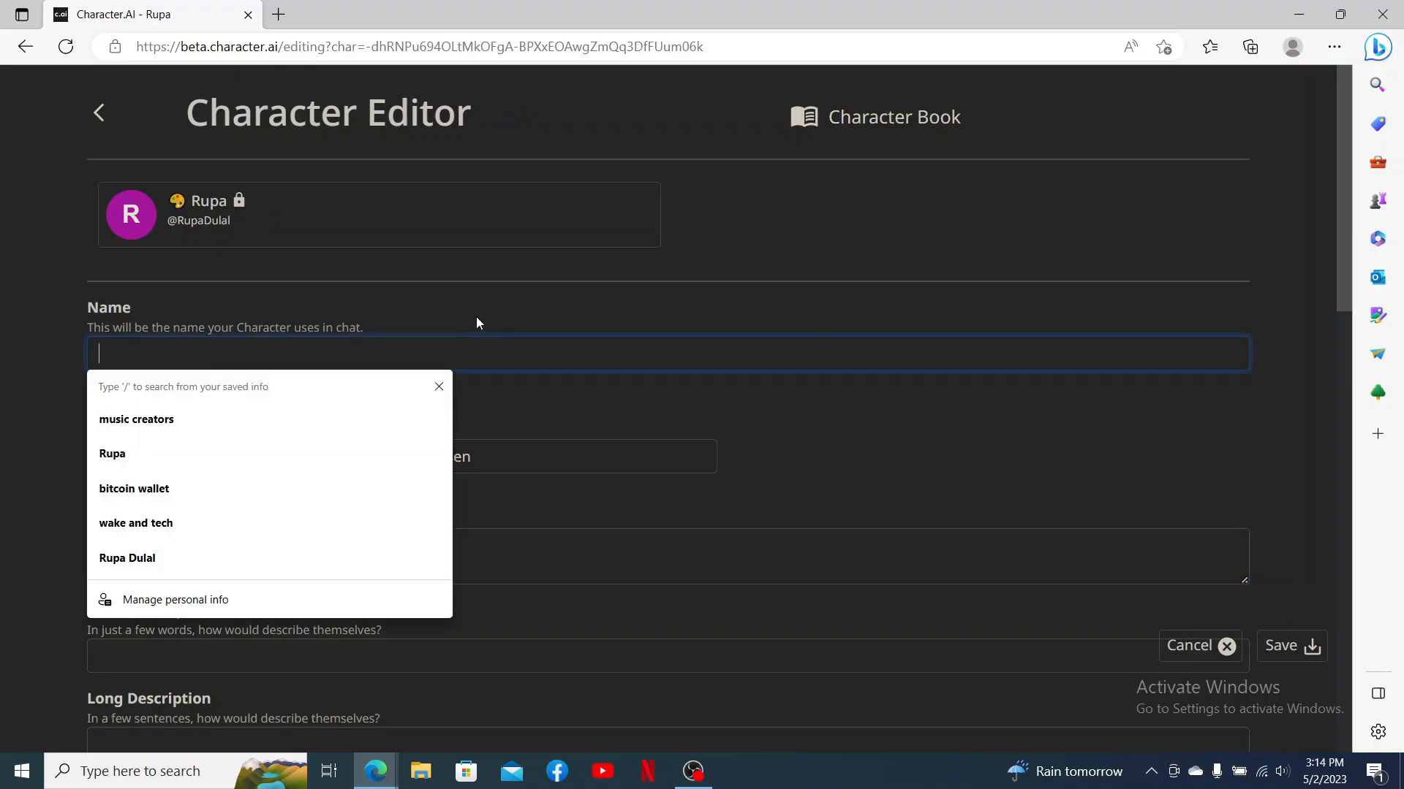
click(136, 419)
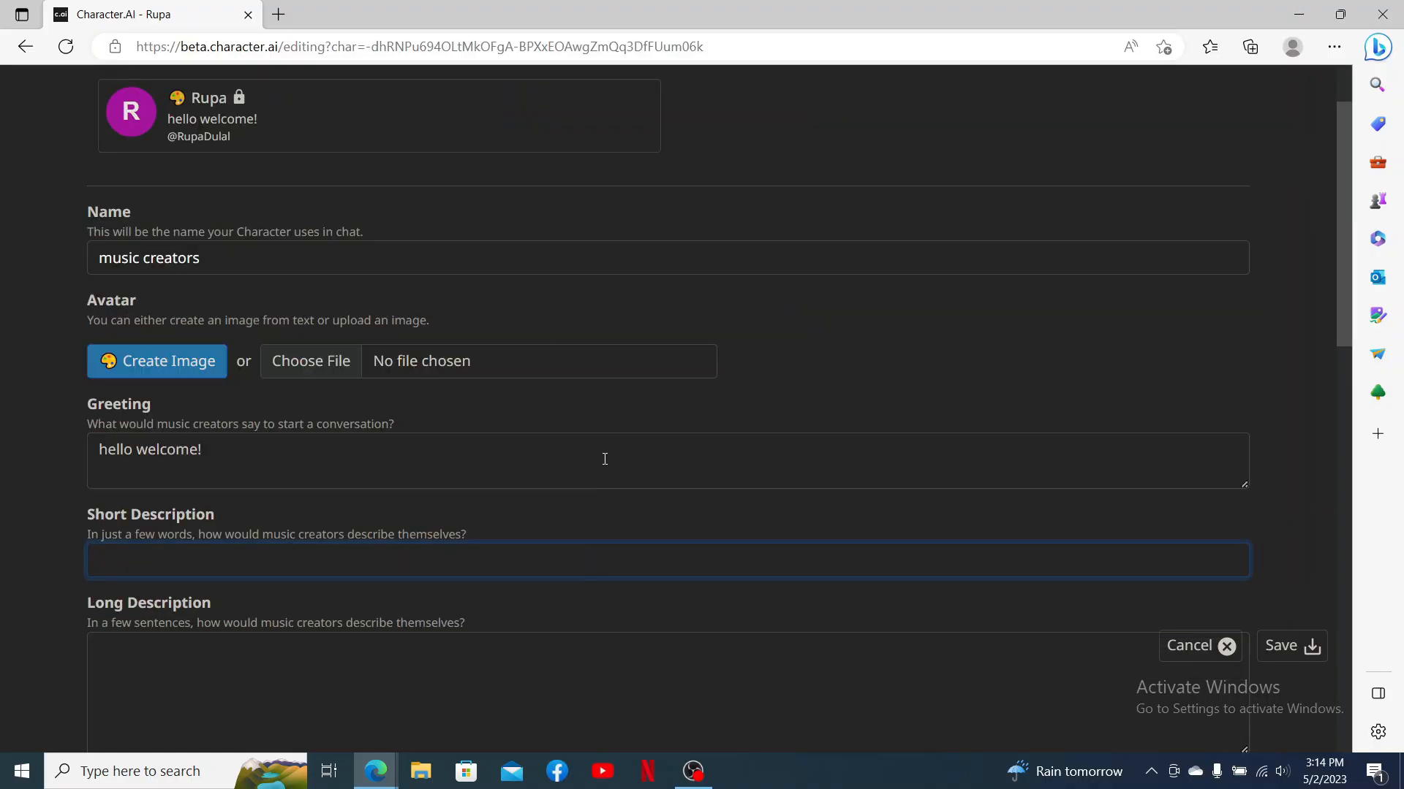
scroll(down, 3)
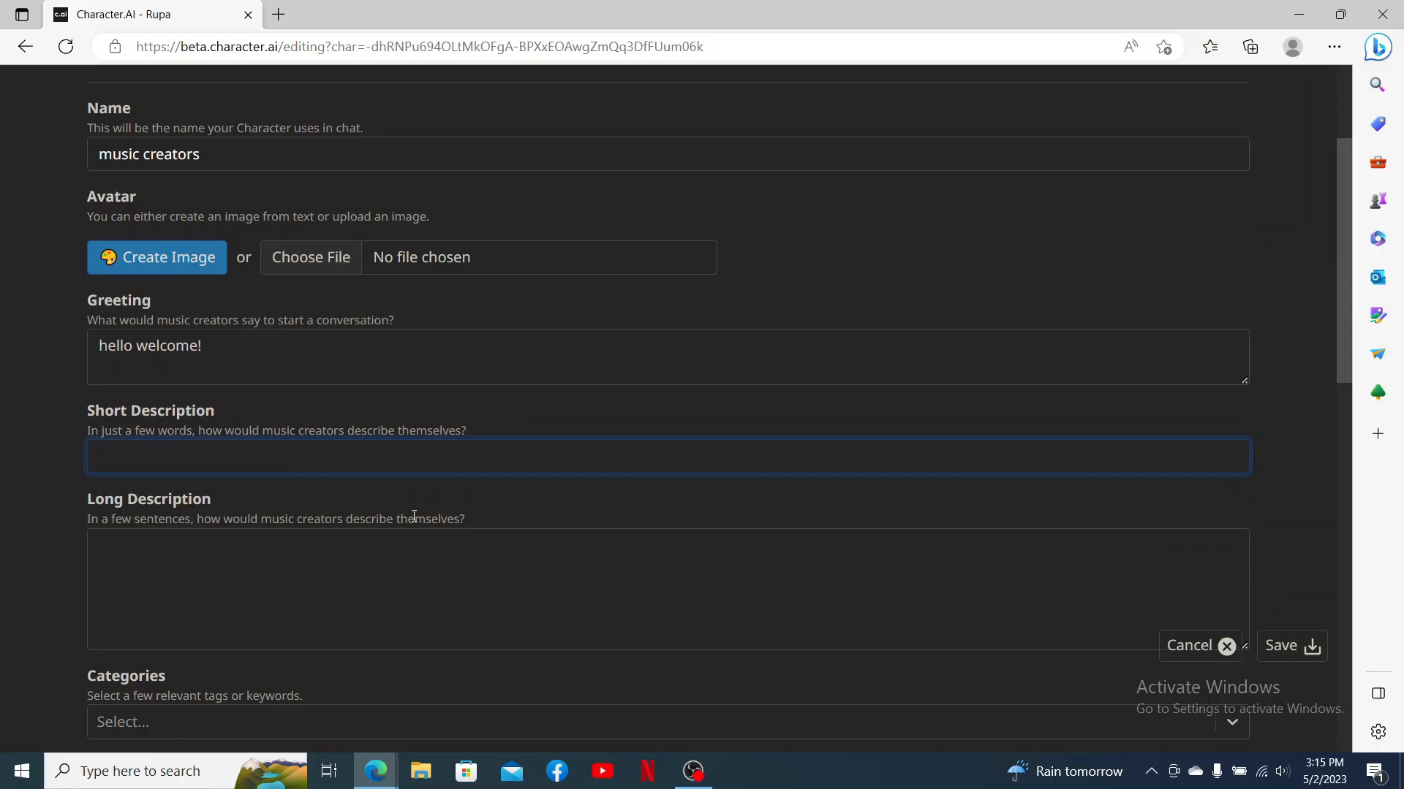
scroll(down, 3)
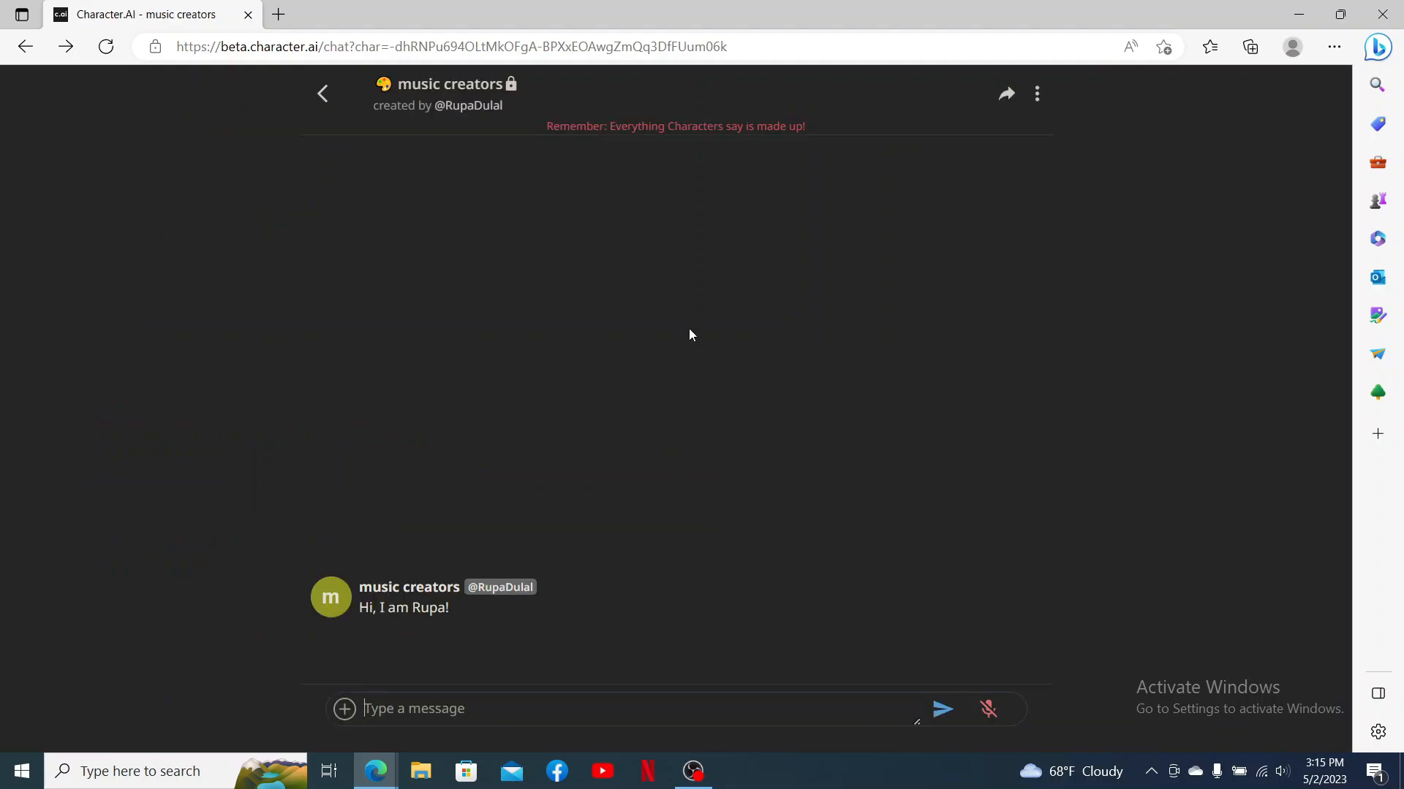
mouse_move(408, 150)
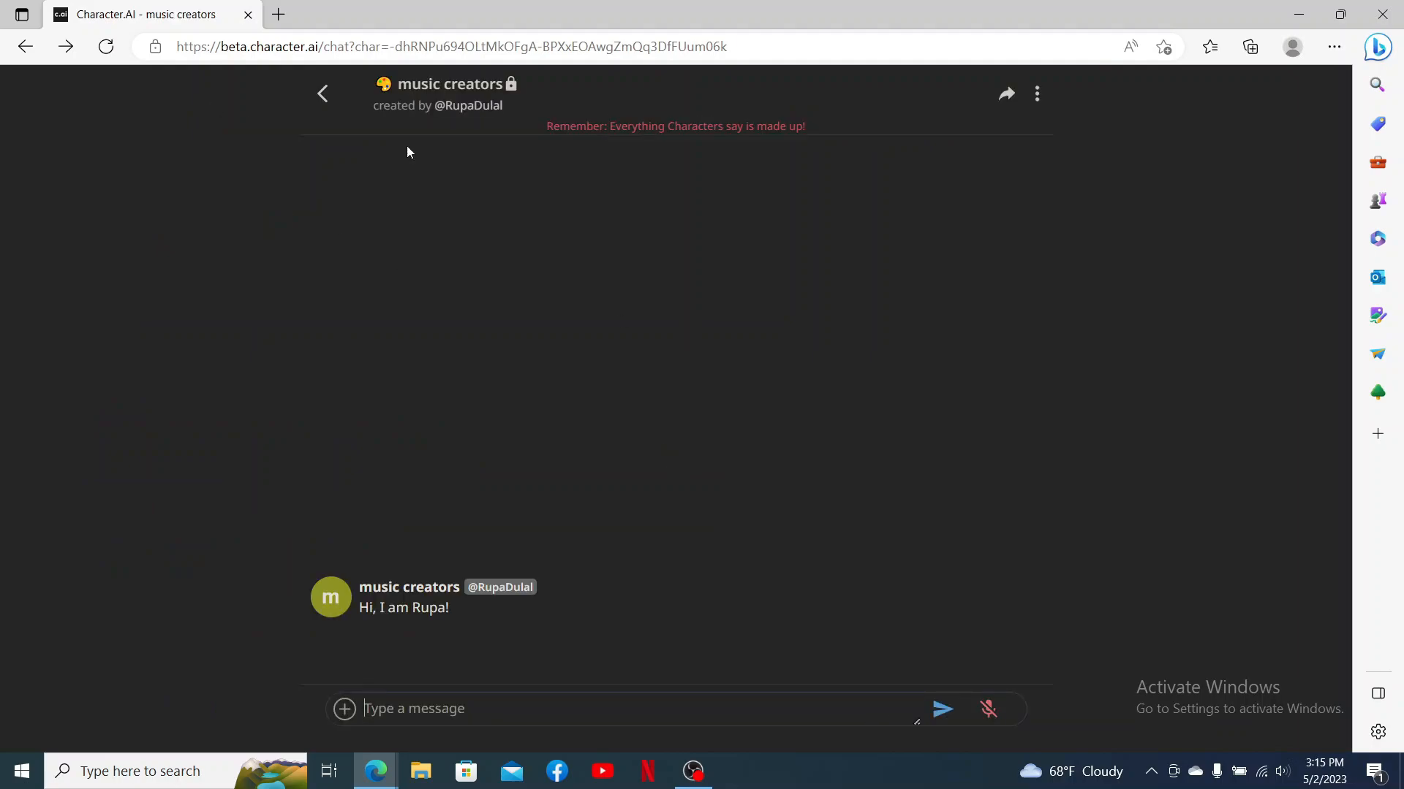